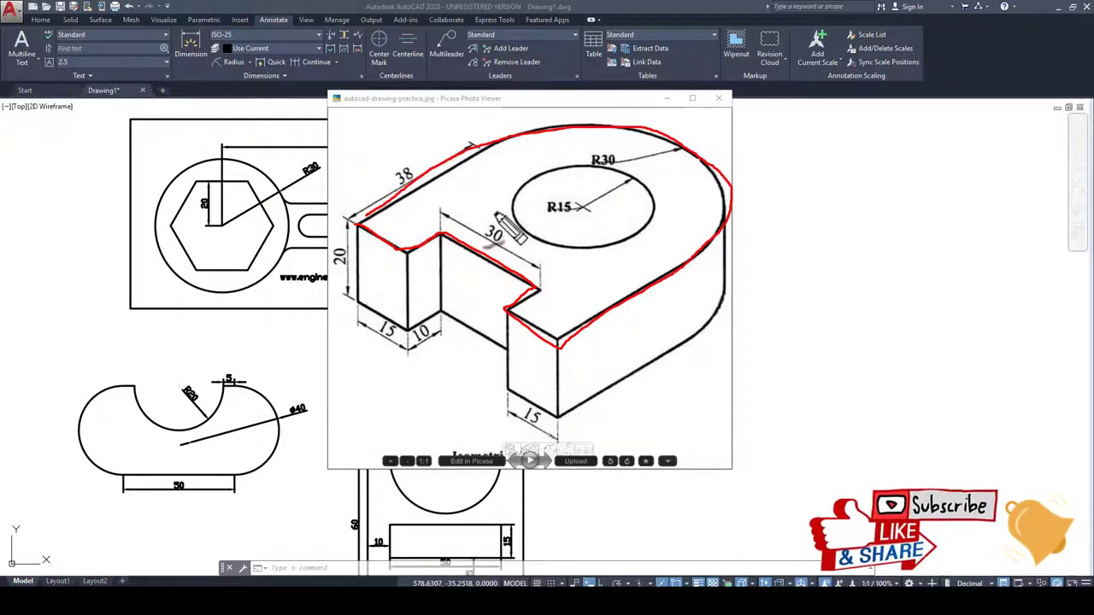
mouse_move(701, 273)
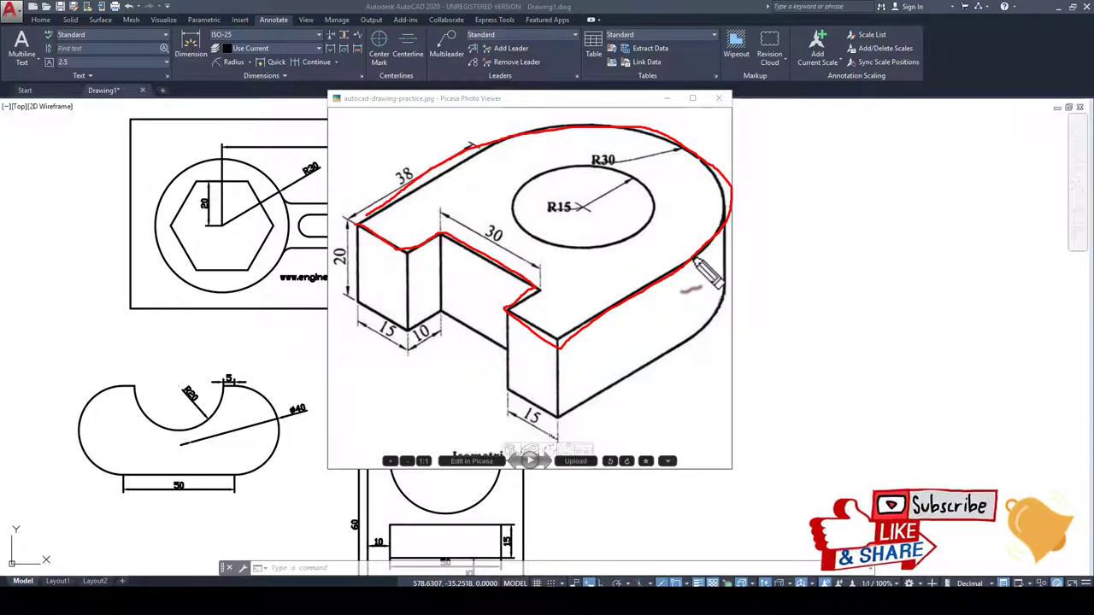
- Draw a small closed rectangle of lines and hide the reference picture
click(718, 97)
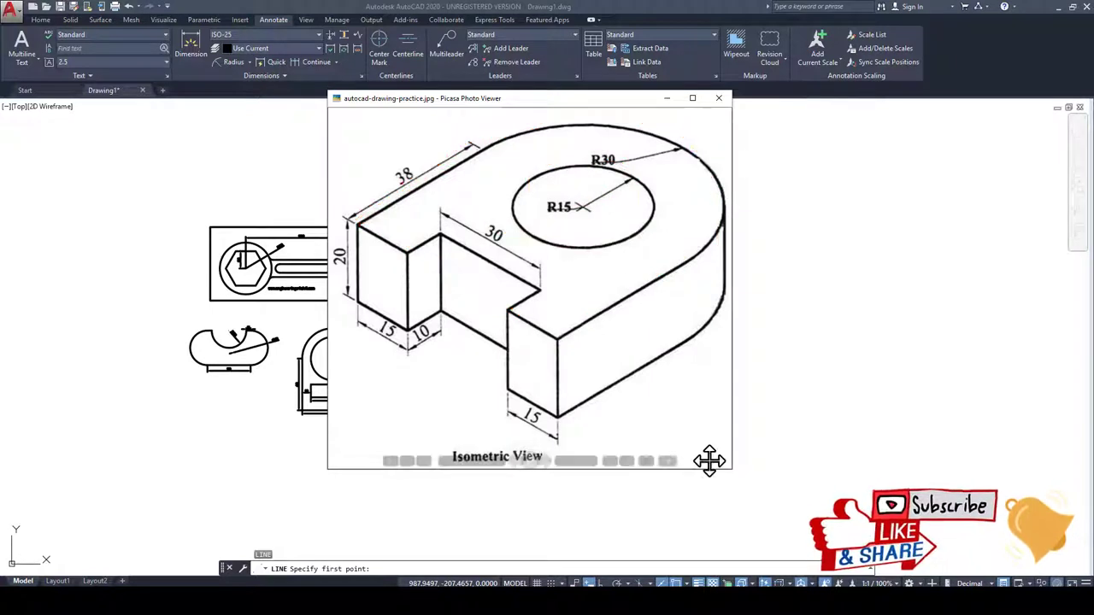
click(718, 98)
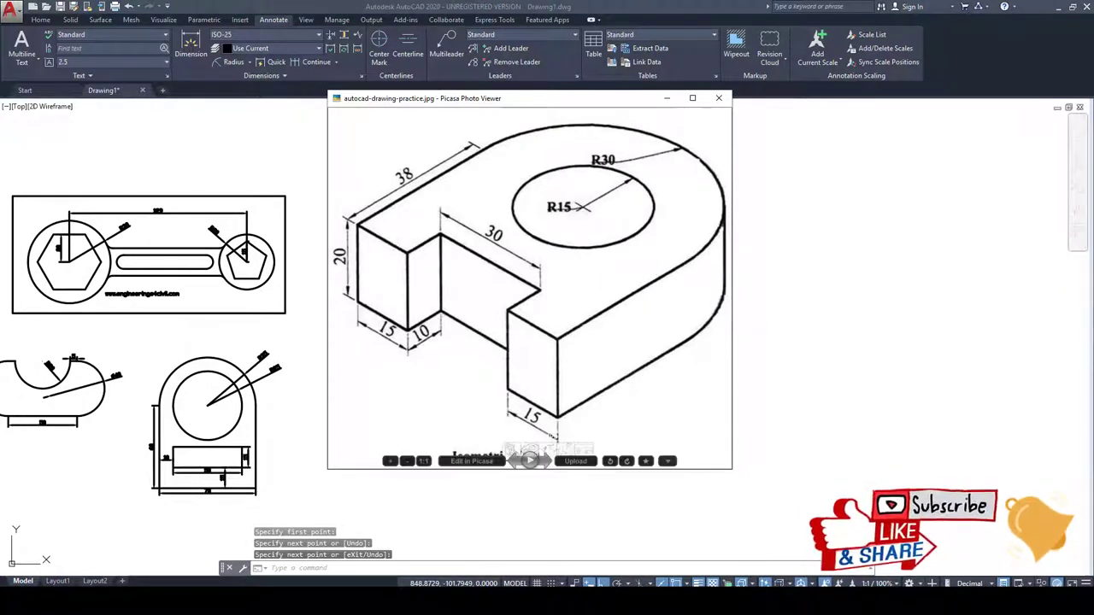
click(718, 97)
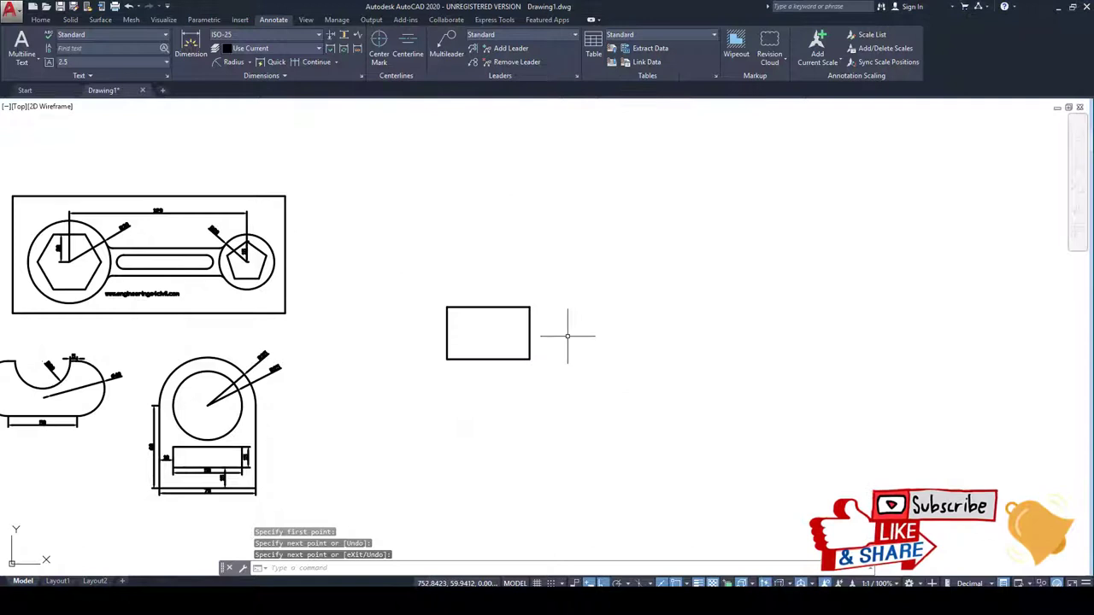
- Draw a radius 15 circle centred on the rectangle's top edge midpoint
click(488, 306)
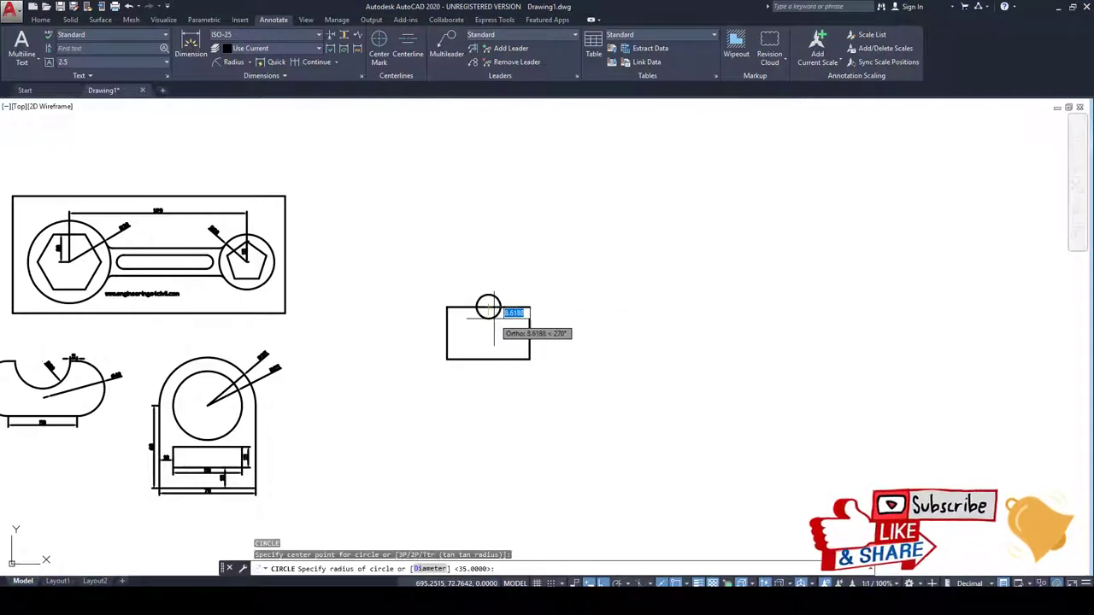
text(15)
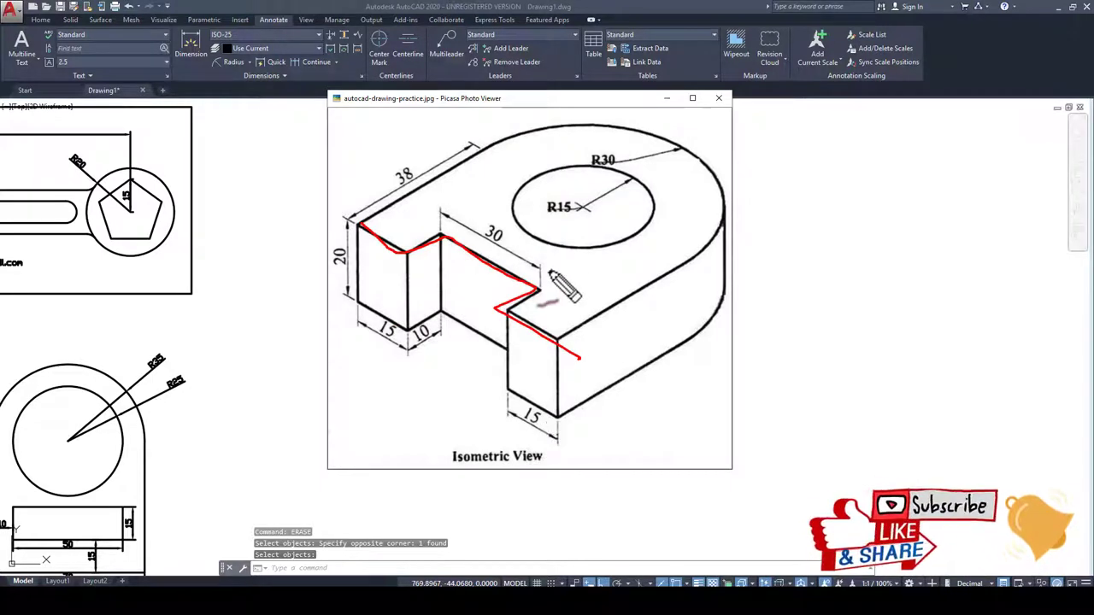
- Minimize the Picasa reference picture to return to the AutoCAD drawing
click(719, 97)
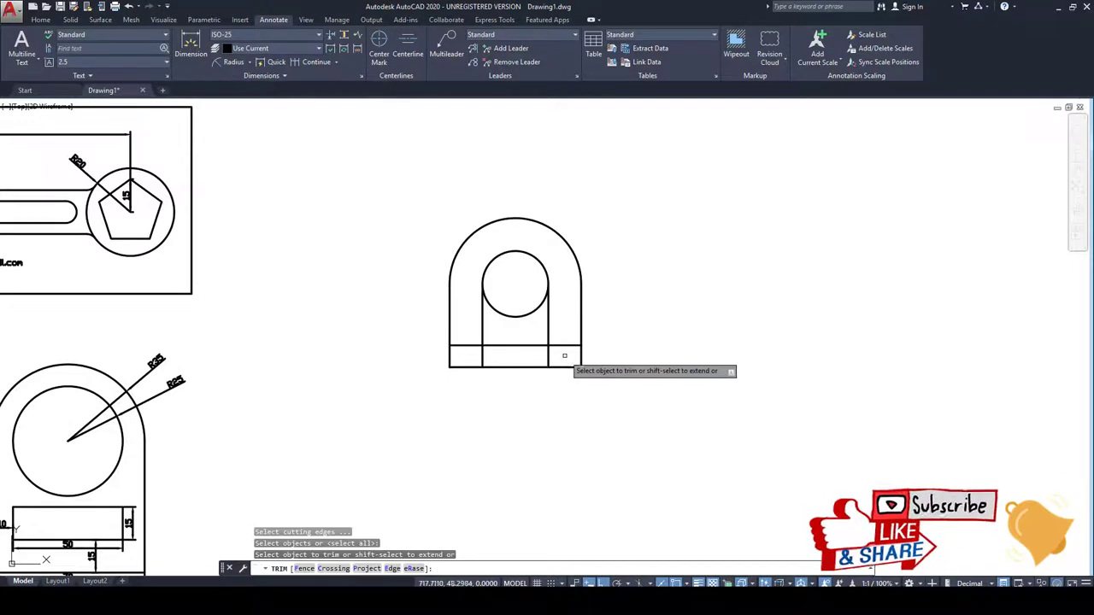
- Trim the three leftover line pieces around the bottom rectangular notch
click(564, 350)
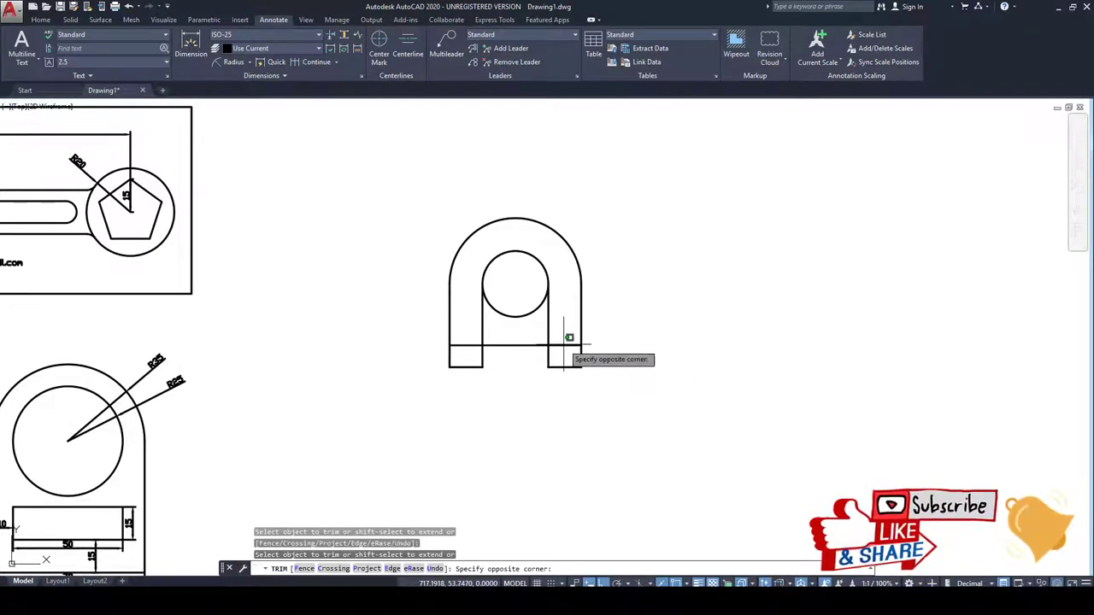
click(569, 337)
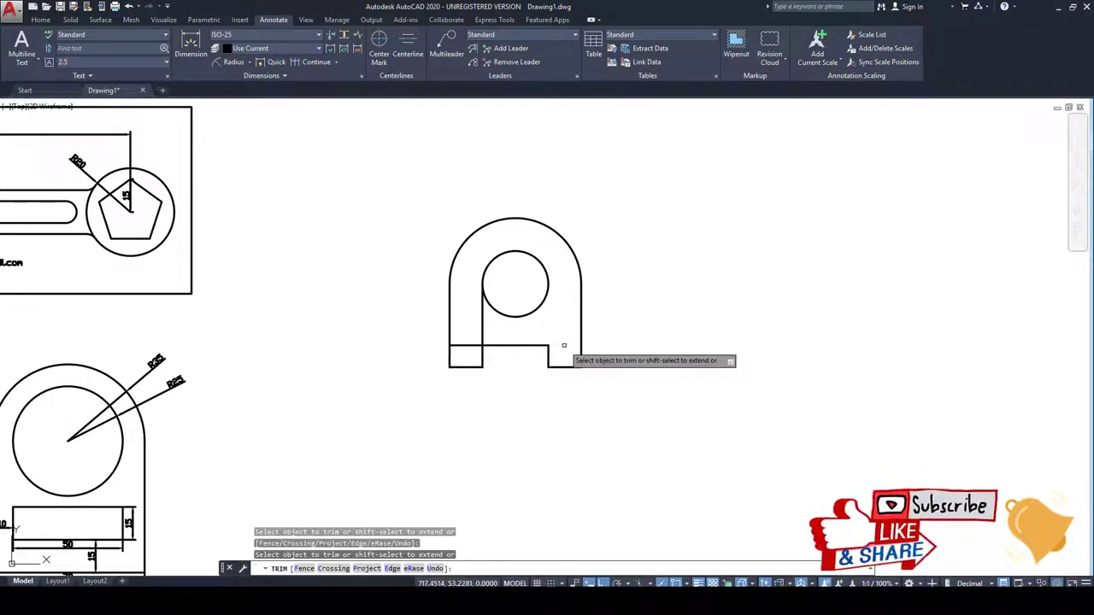
click(564, 346)
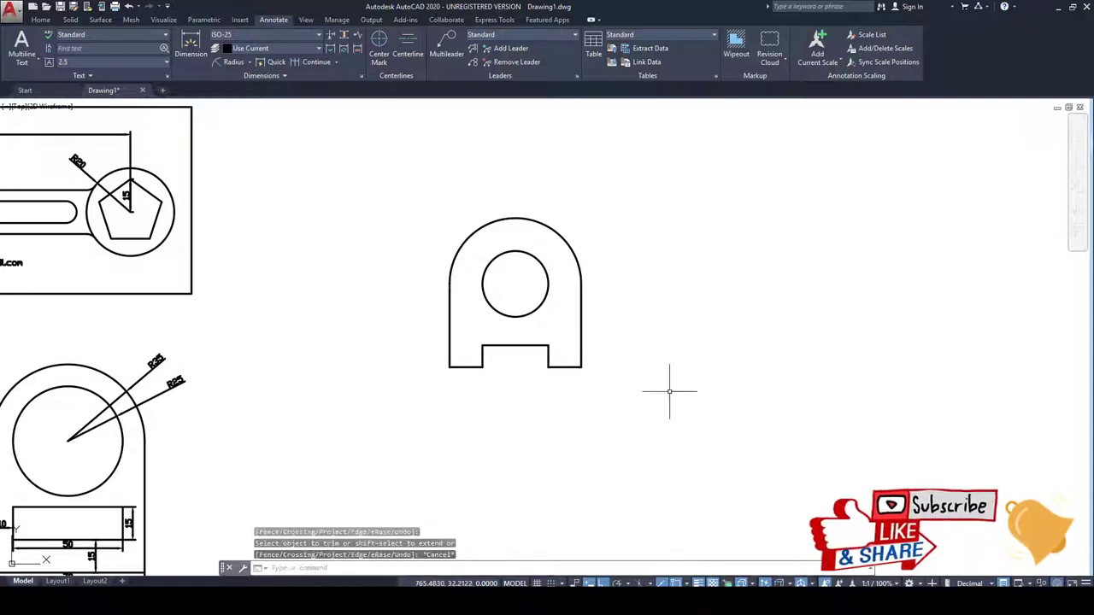
mouse_move(663, 352)
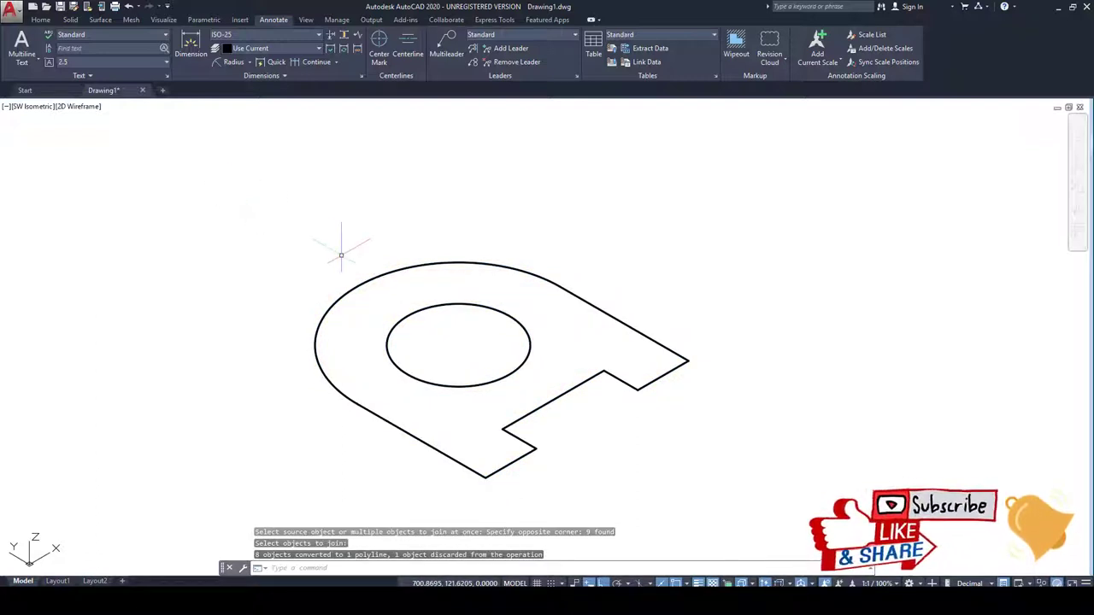
- Enter EX at the command line to start extruding
text(EX)
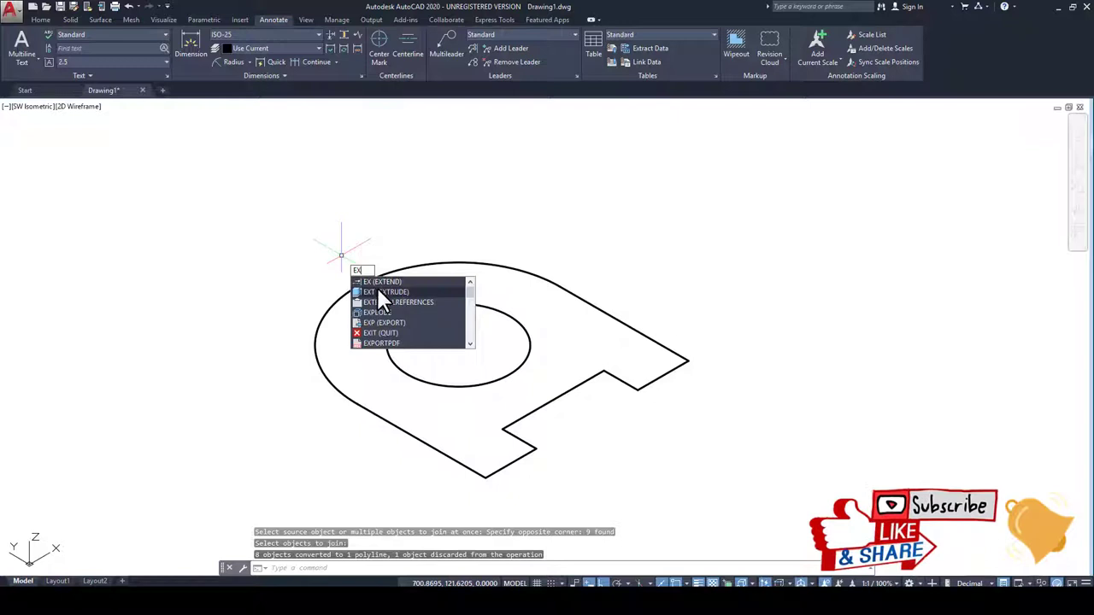
- Extrude the outline polyline and hole circle to a height of 20
click(381, 292)
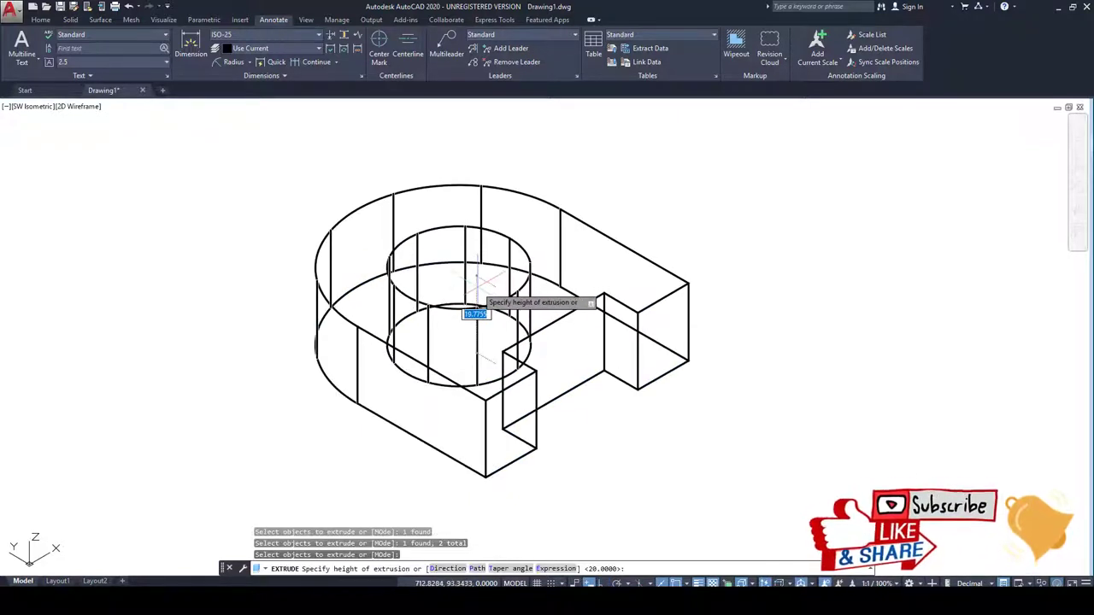
text(20)
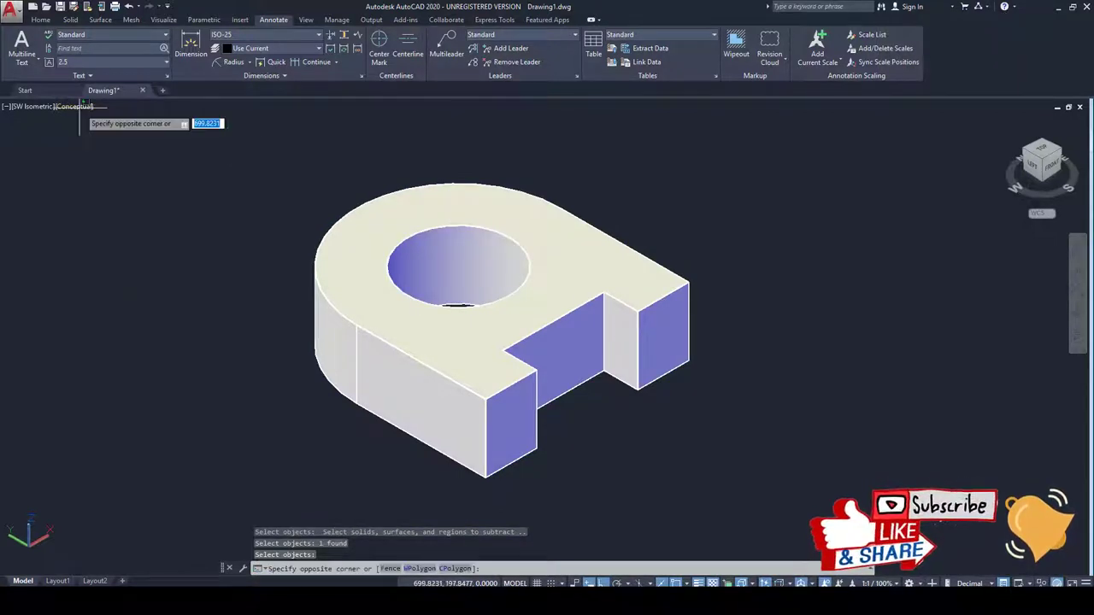
- Subtract the cylinder from the block and put the reference picture away
key(Escape)
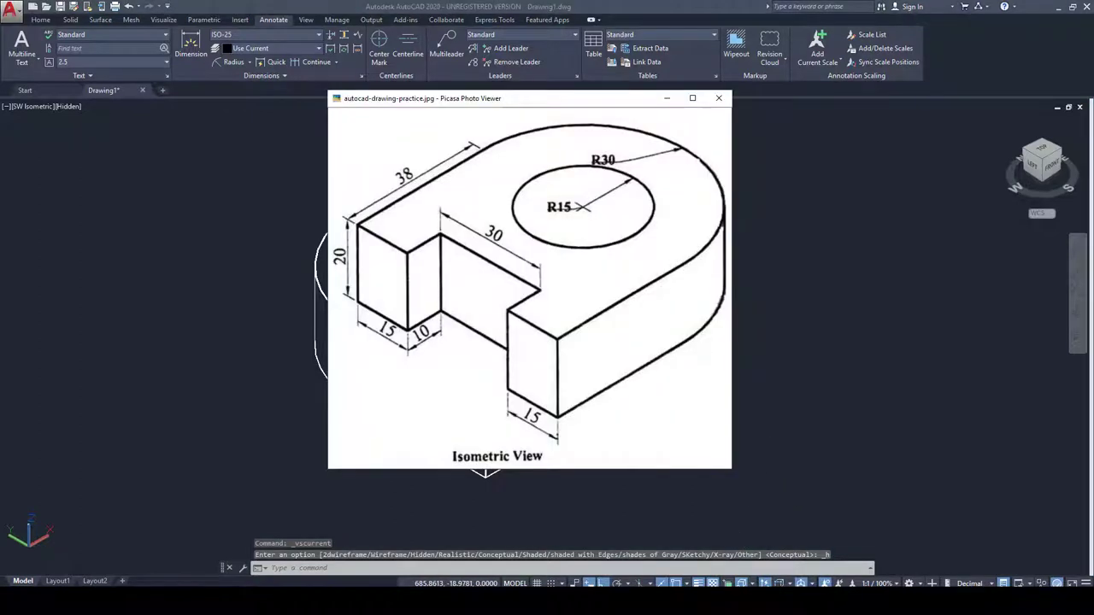
click(719, 97)
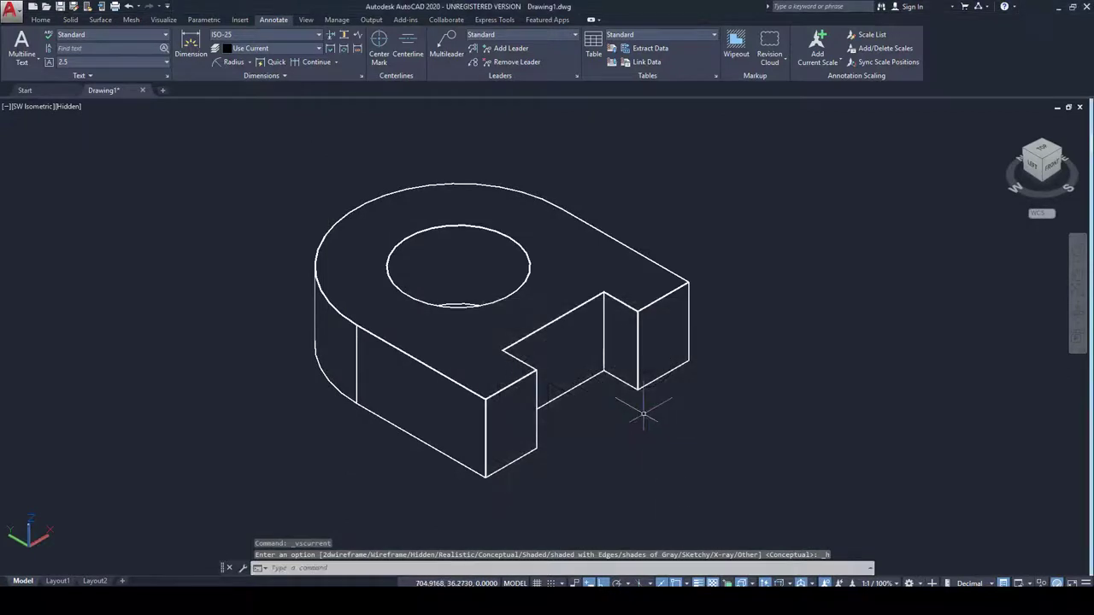